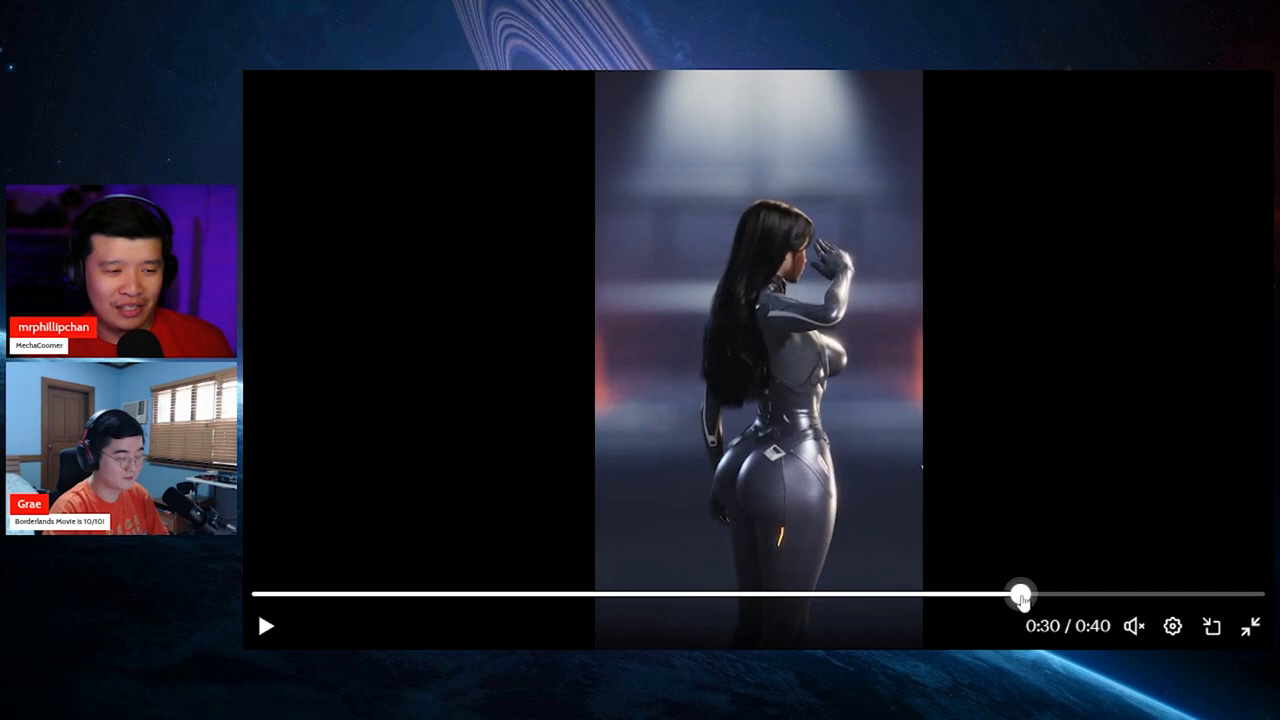
mouse_move(540, 82)
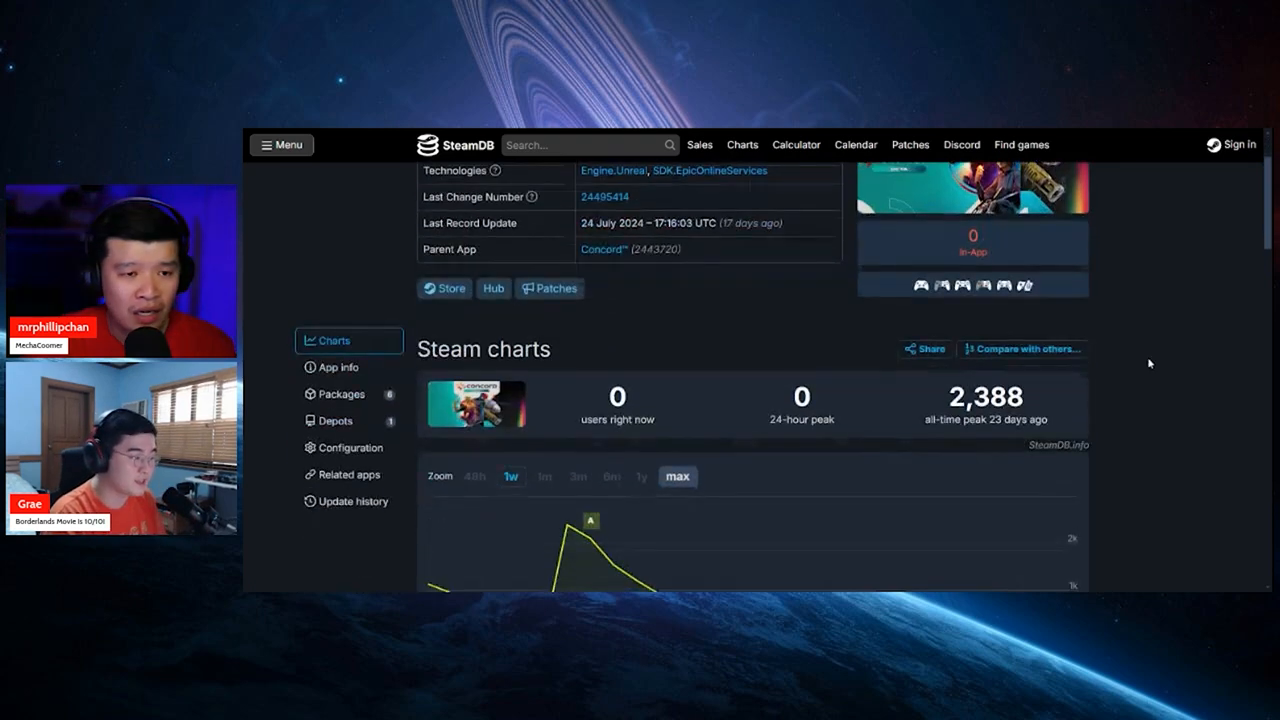
Step: Scroll Concord's SteamDB page down to the player-count chart showing its 2,388 all-time peak
scroll("down", 3)
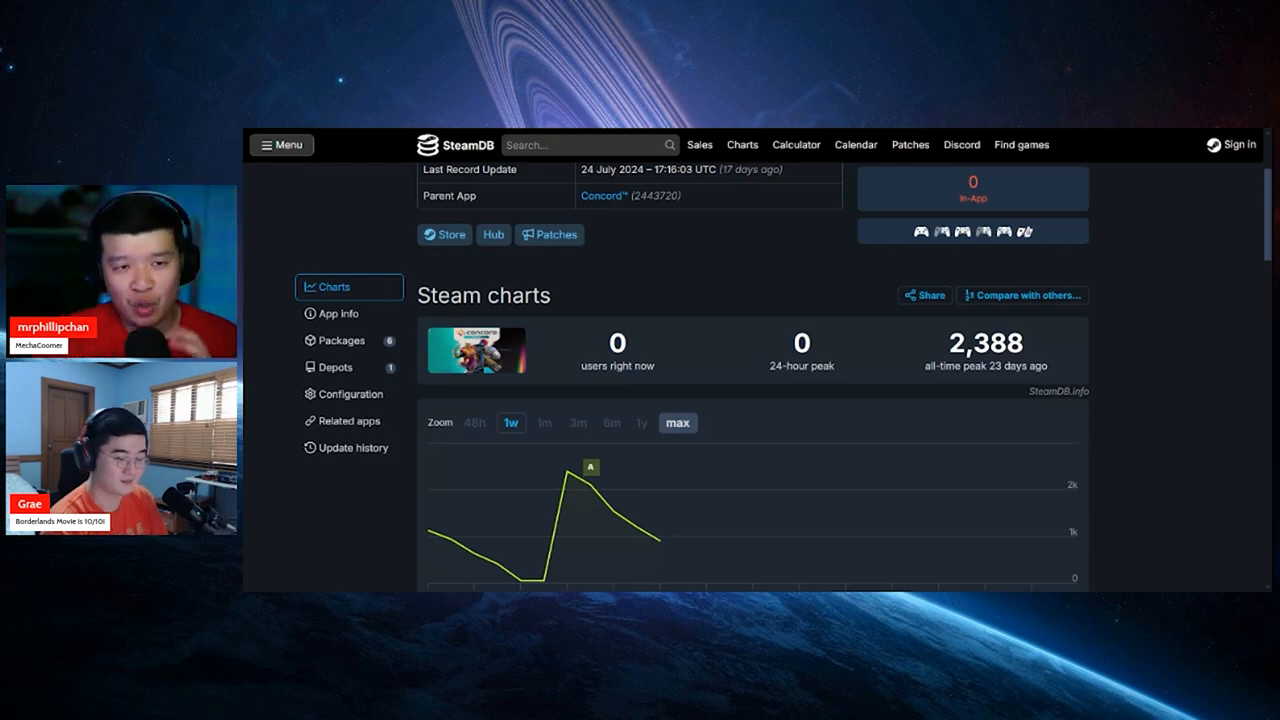
mouse_move(1108, 132)
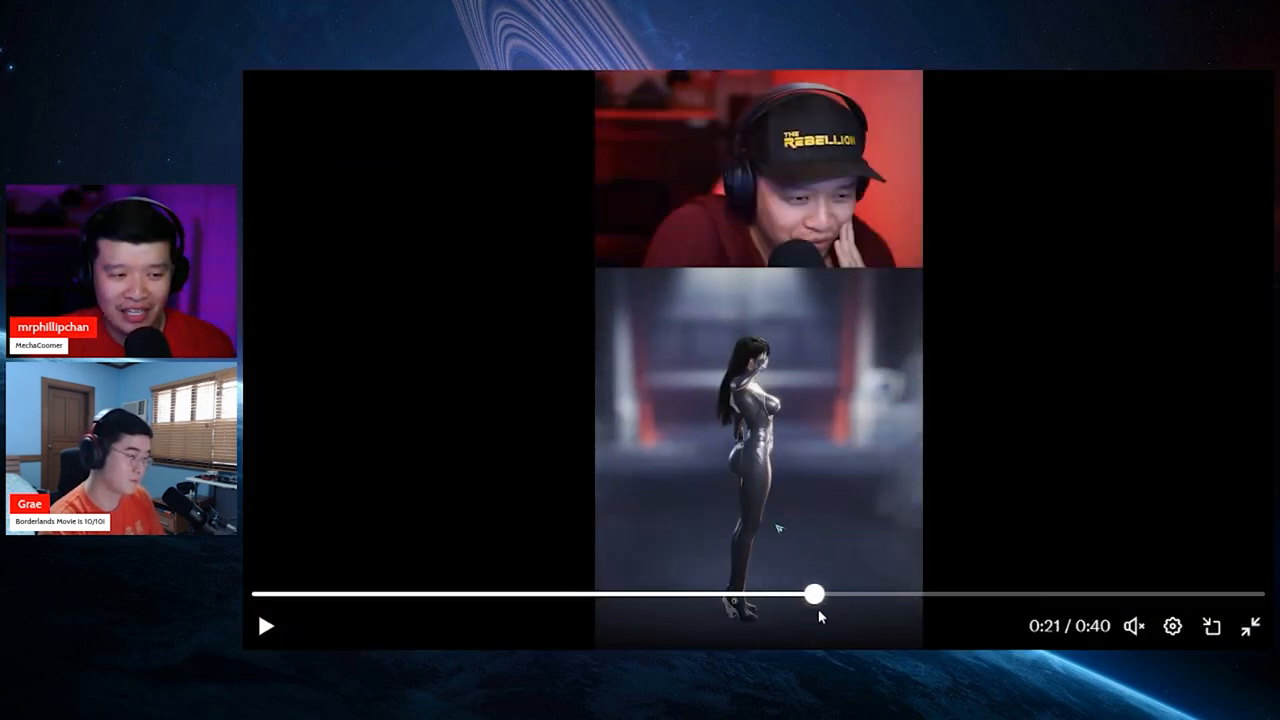
left_click_drag(816, 596, 956, 596)
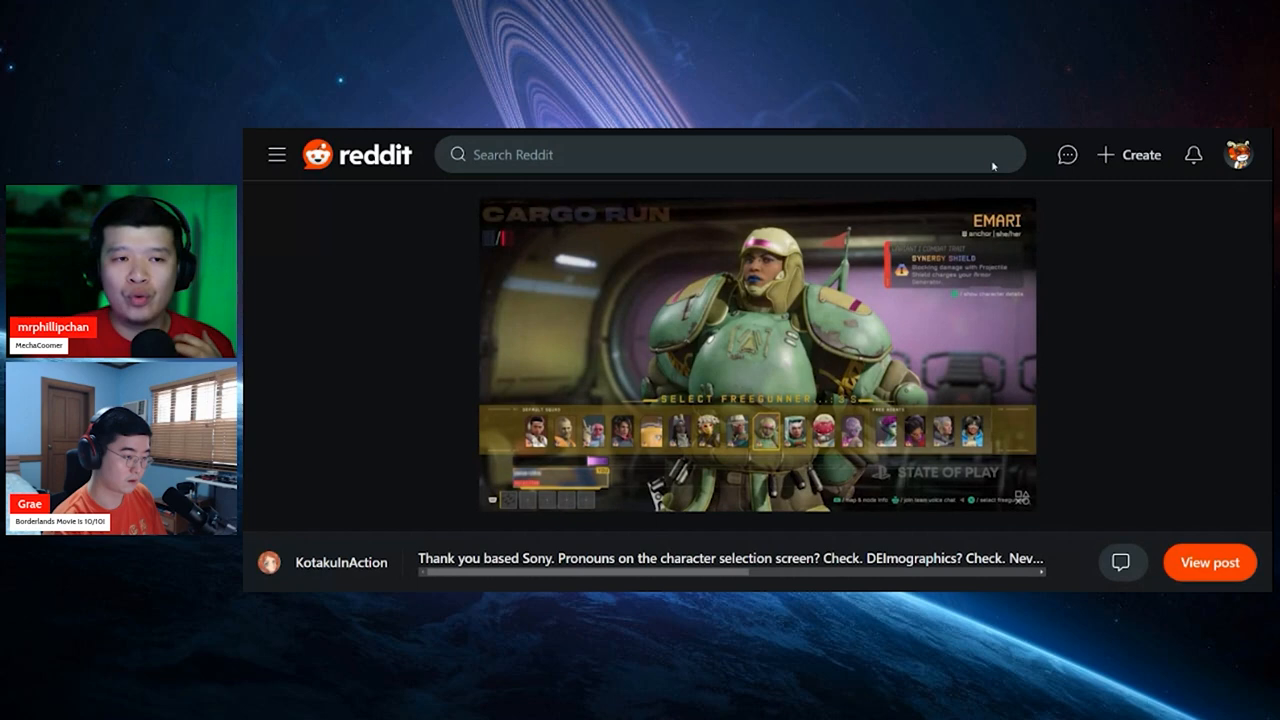
mouse_move(1094, 348)
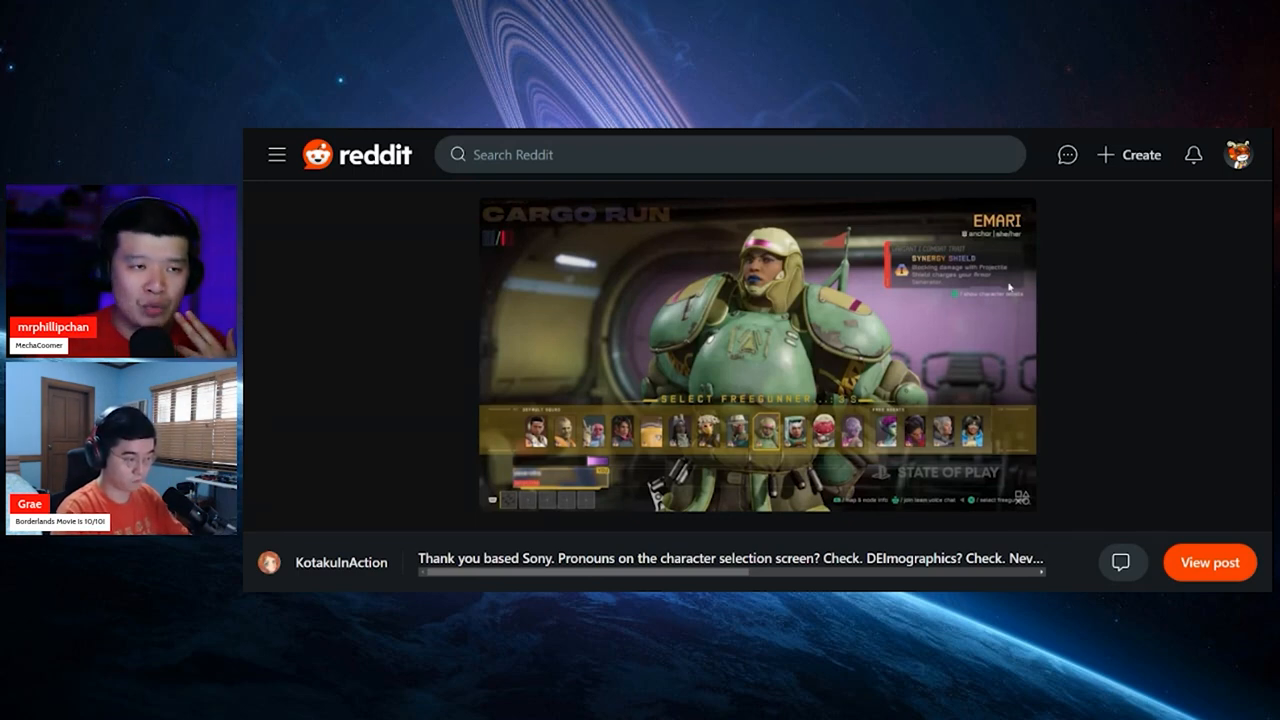
mouse_move(896, 132)
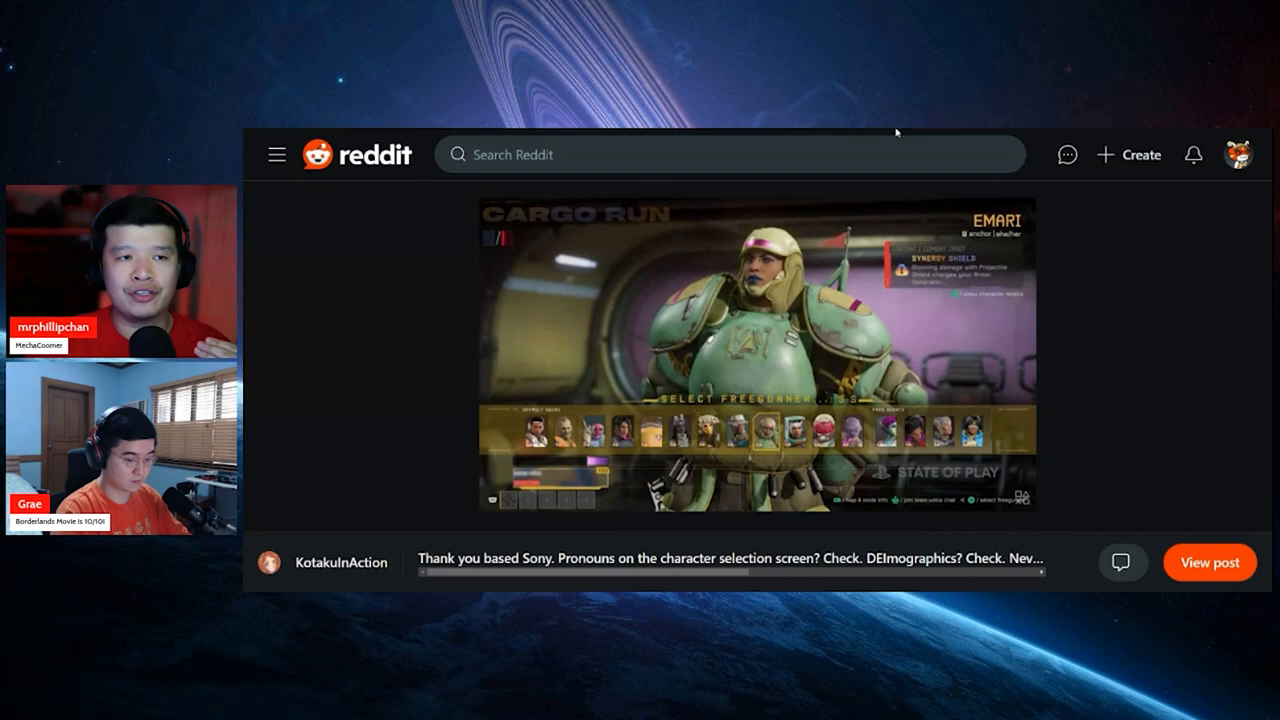